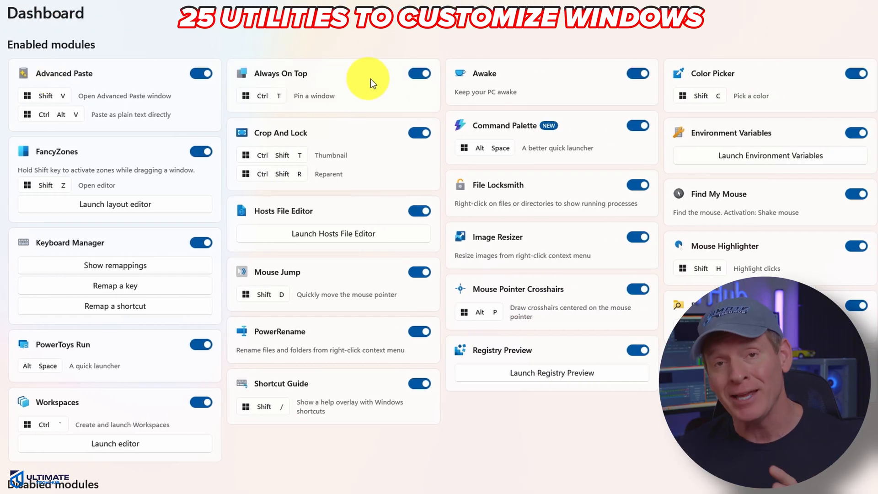
pyautogui.moveTo(232, 145)
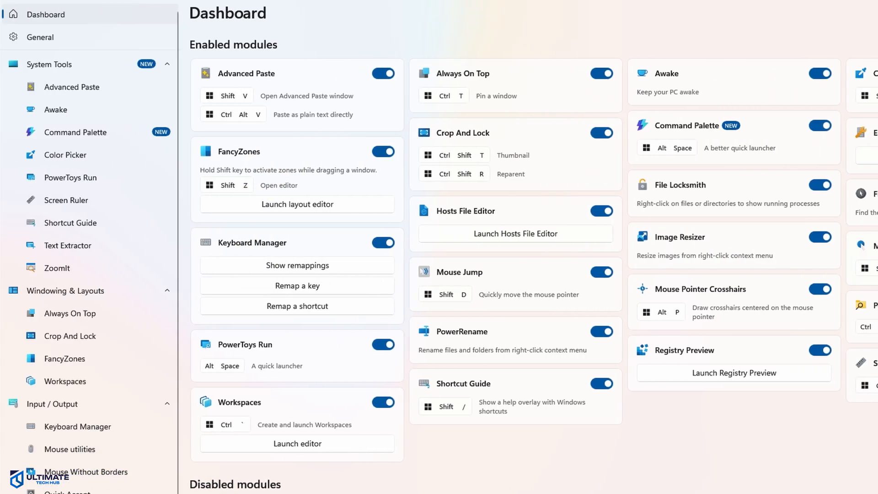
pyautogui.moveTo(65, 156)
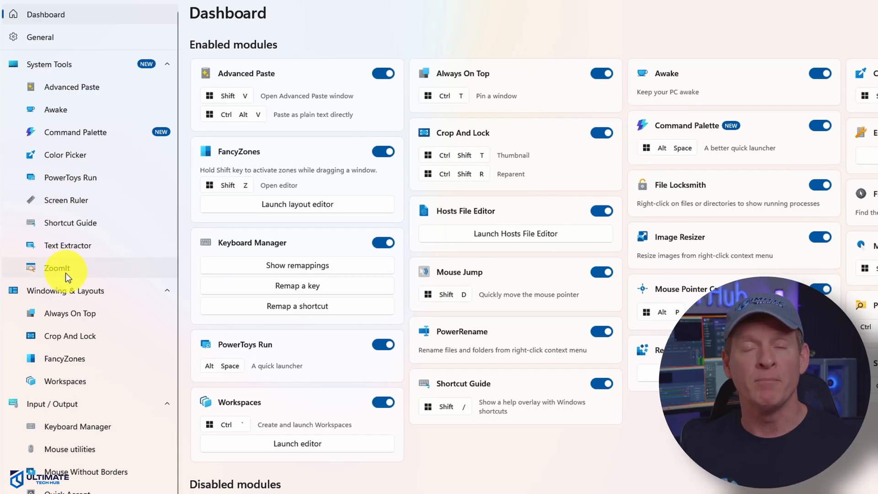
# Switch from the dashboard to the FancyZones settings page under Windowing & Layouts
pyautogui.click(65, 359)
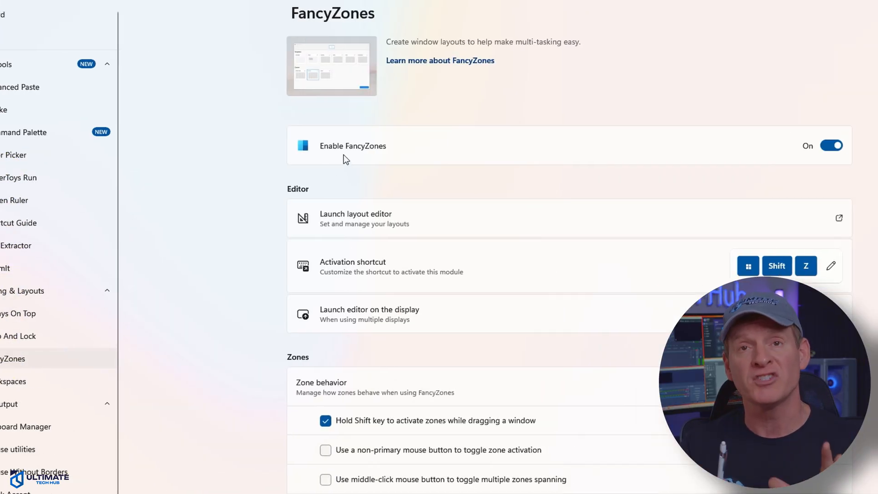